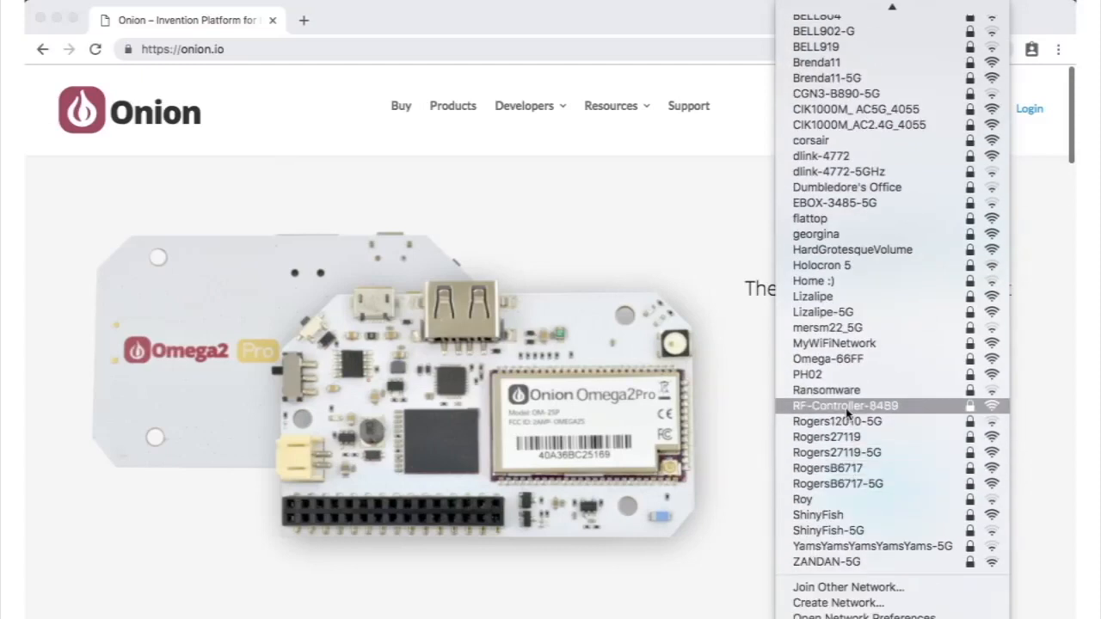
pyautogui.moveTo(855, 358)
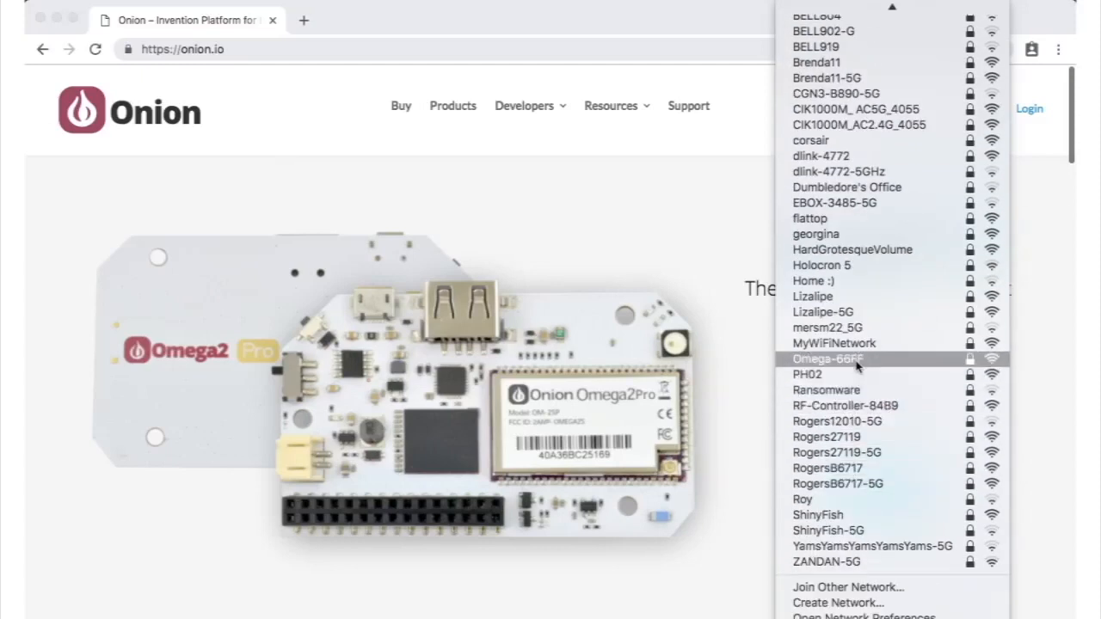
pyautogui.click(826, 358)
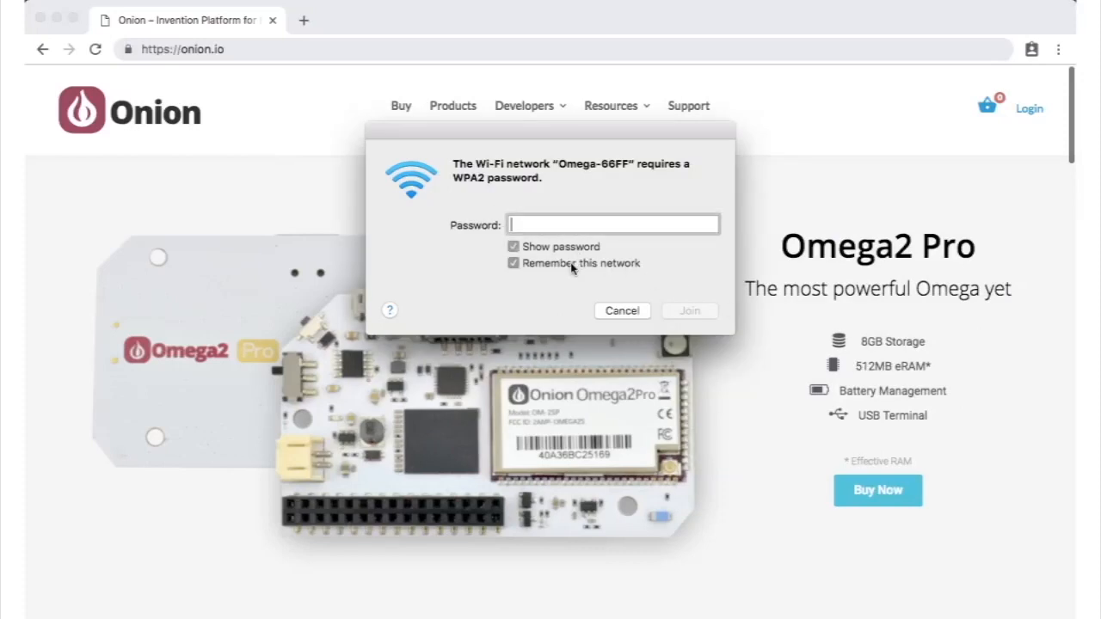
pyautogui.click(513, 263)
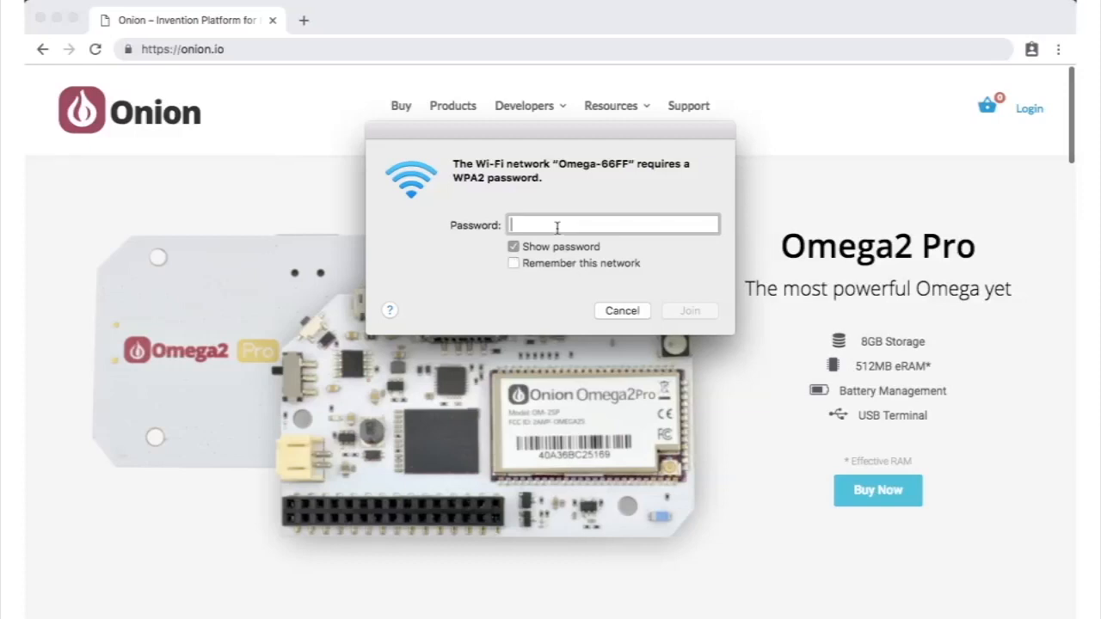
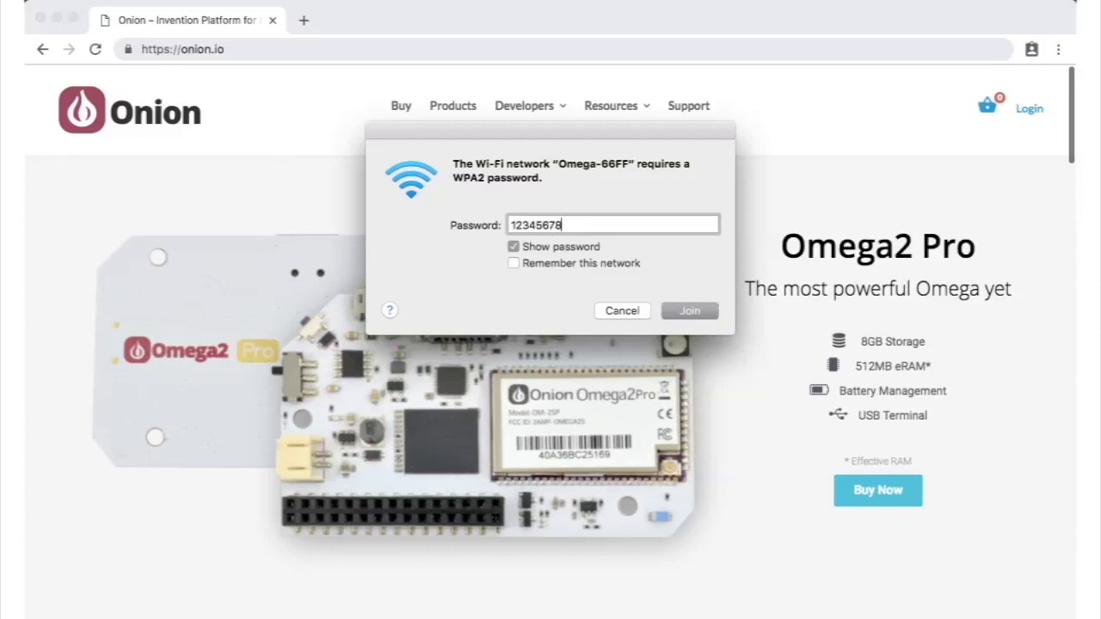
pyautogui.click(688, 311)
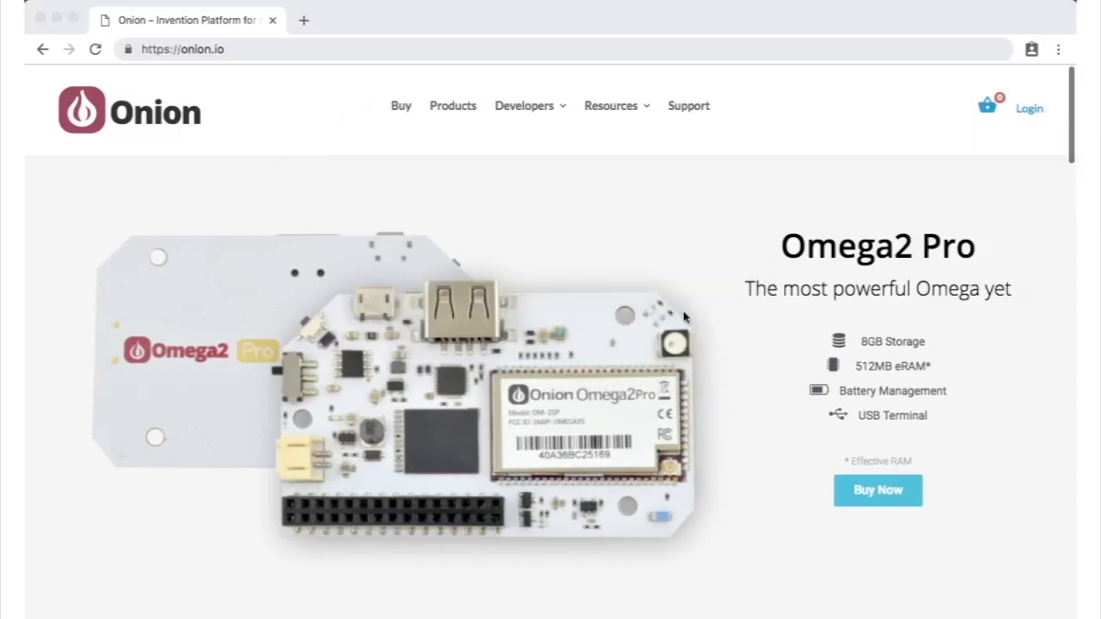
pyautogui.moveTo(673, 318)
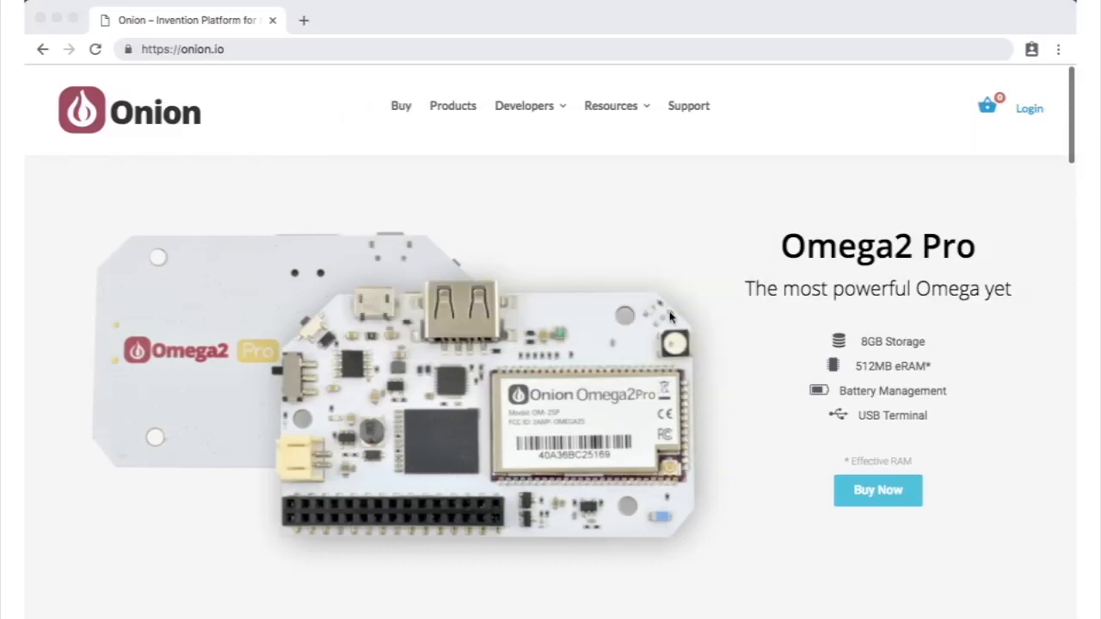
pyautogui.moveTo(587, 238)
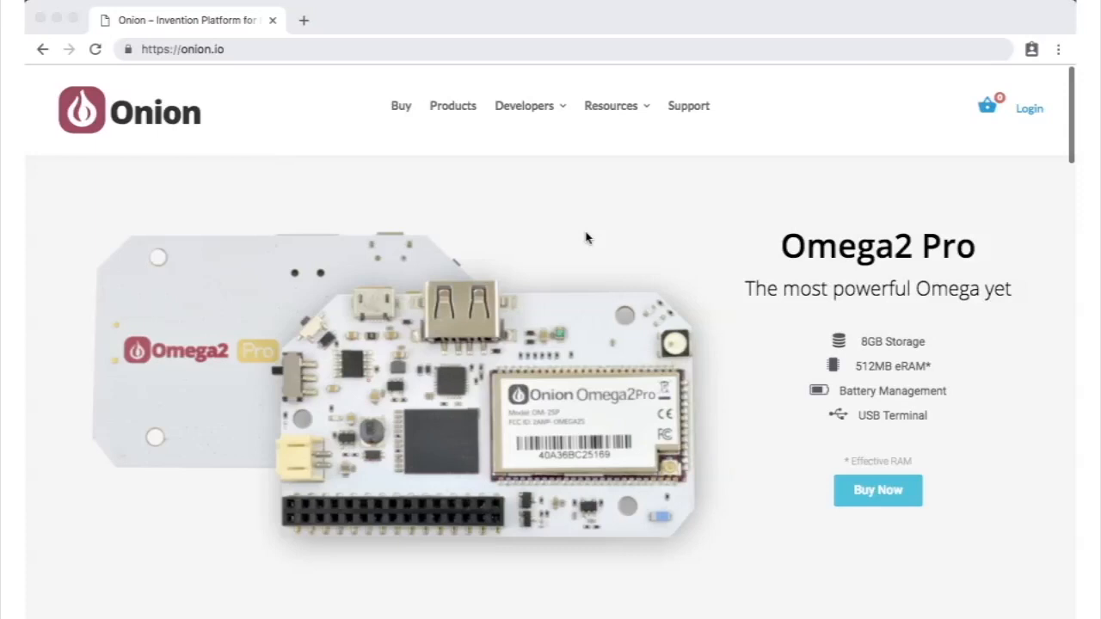
pyautogui.moveTo(790, 5)
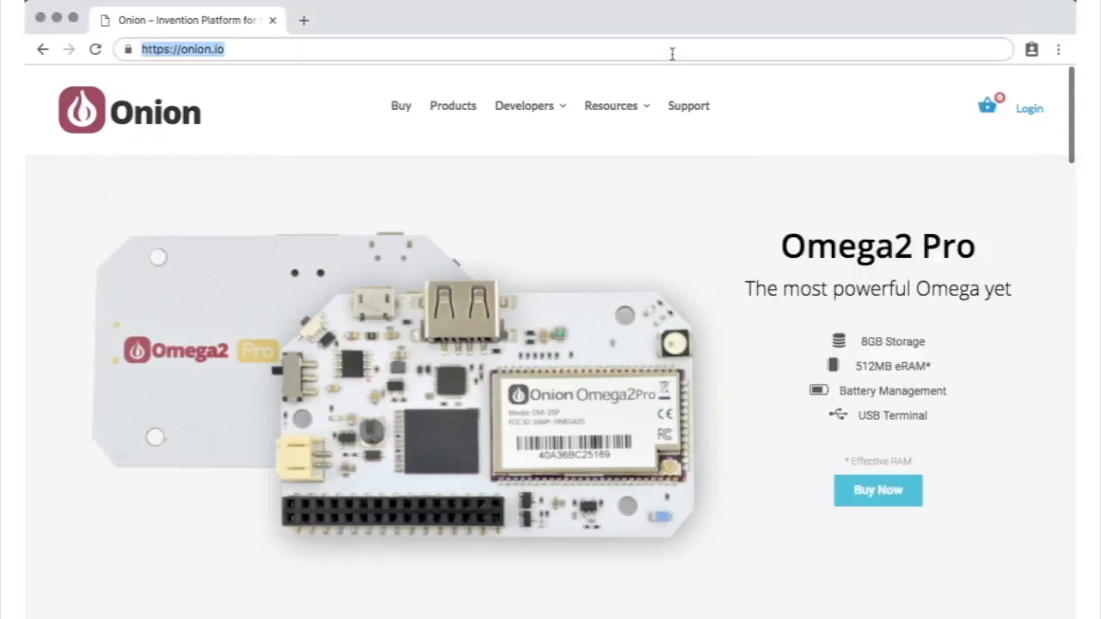
# Step: Browse to omega-66ff.local/ in Chrome to load the Omega2 Setup Wizard
pyautogui.write('omega-66ff')
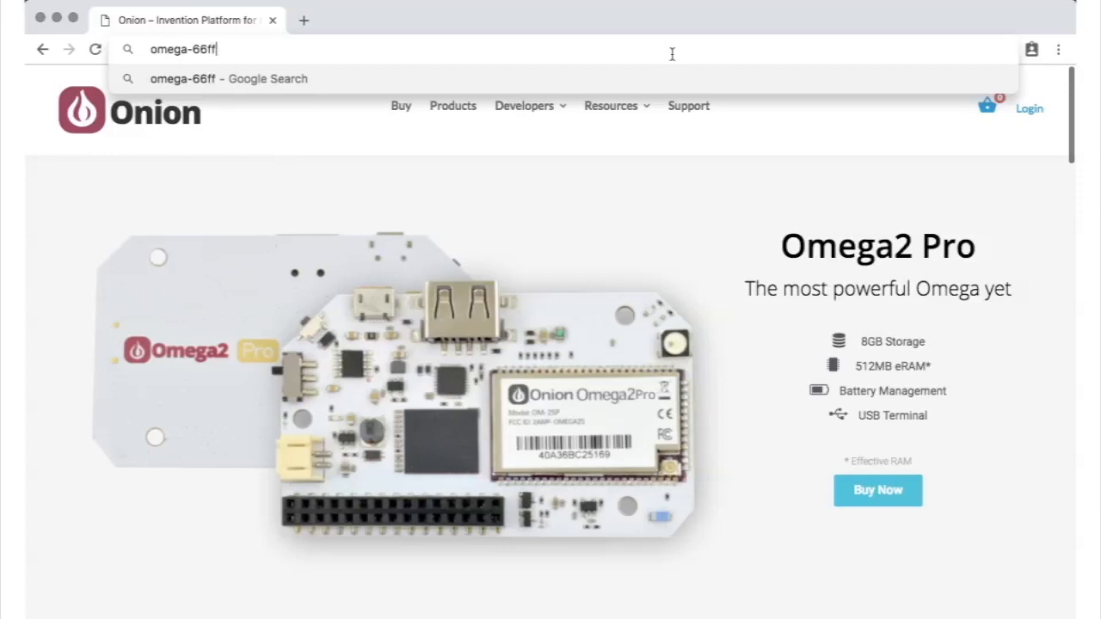
pyautogui.write('.local/OnionOS/')
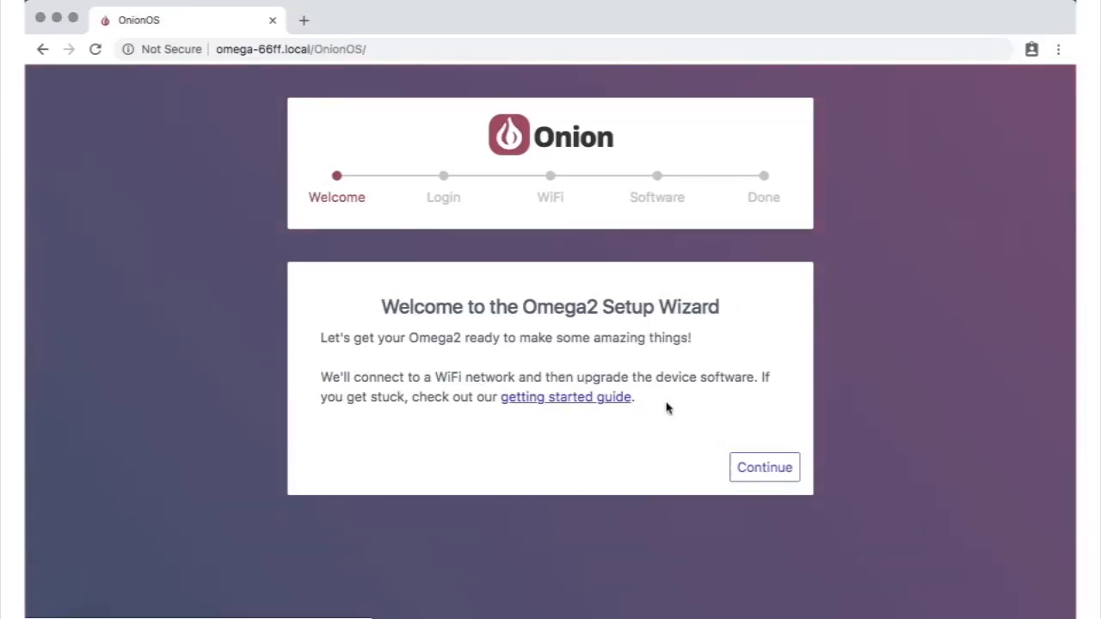
pyautogui.click(762, 466)
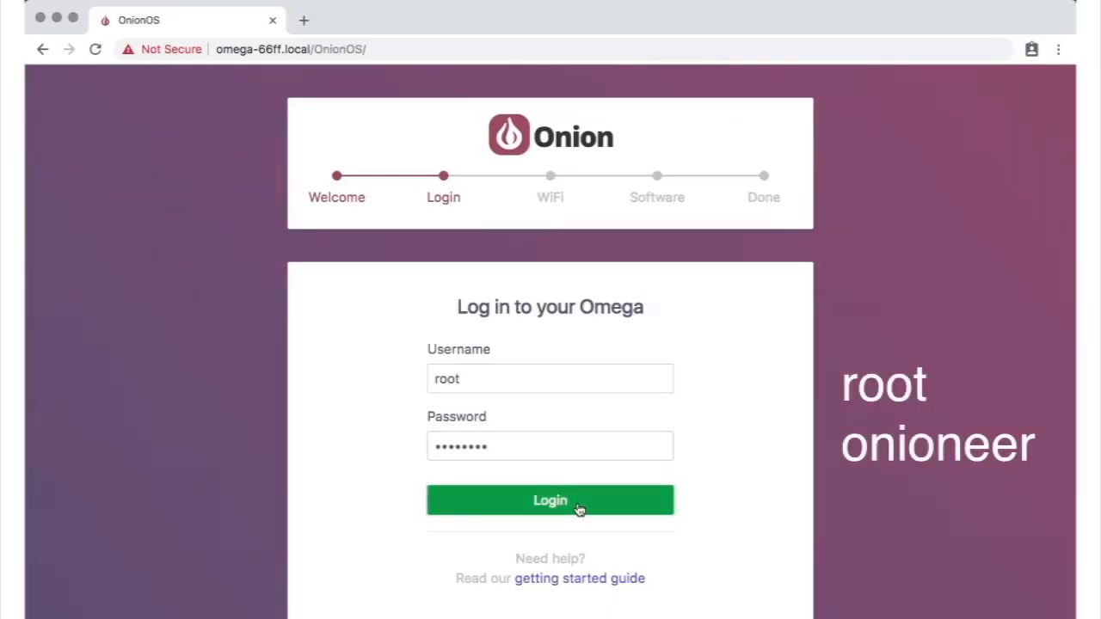
pyautogui.click(549, 500)
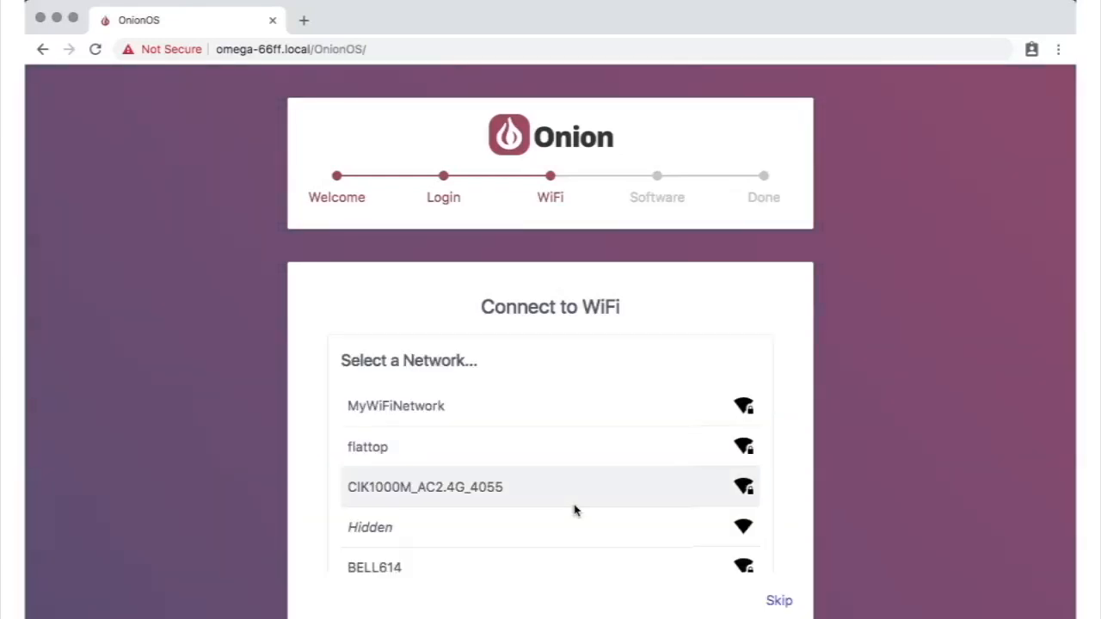
pyautogui.moveTo(505, 405)
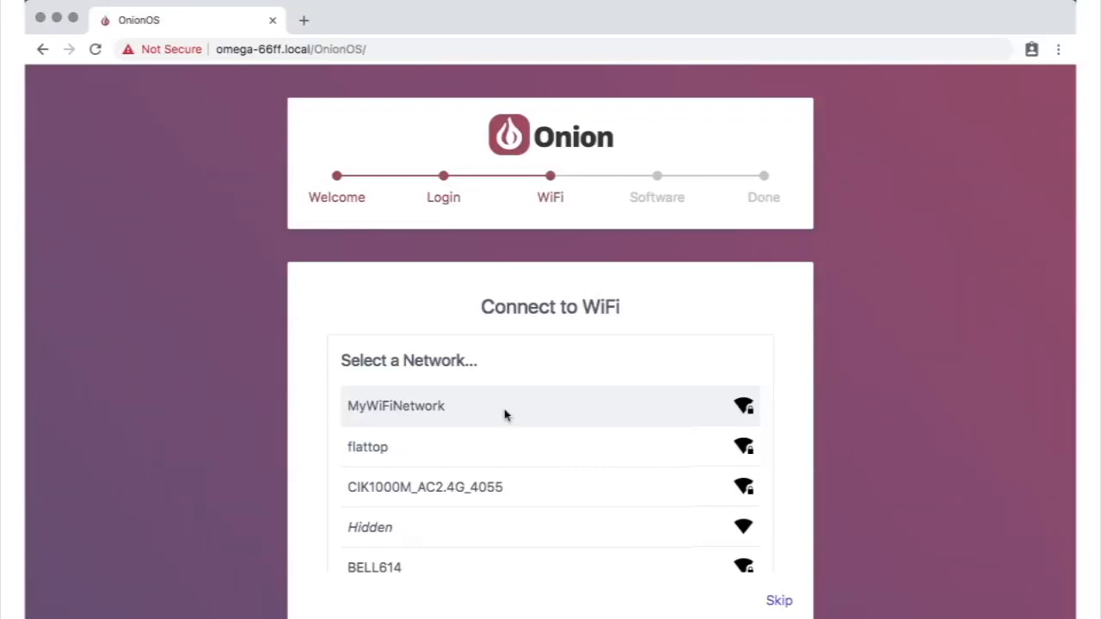
# Step: Select MyWiFiNetwork from the network list and join it with its password
pyautogui.click(396, 406)
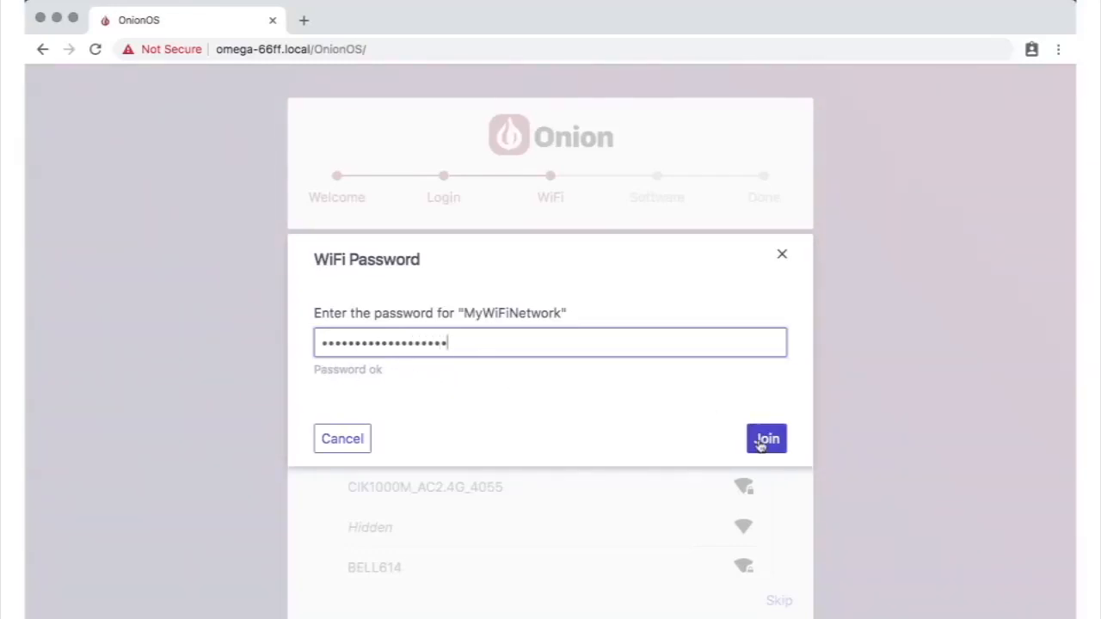
pyautogui.click(765, 438)
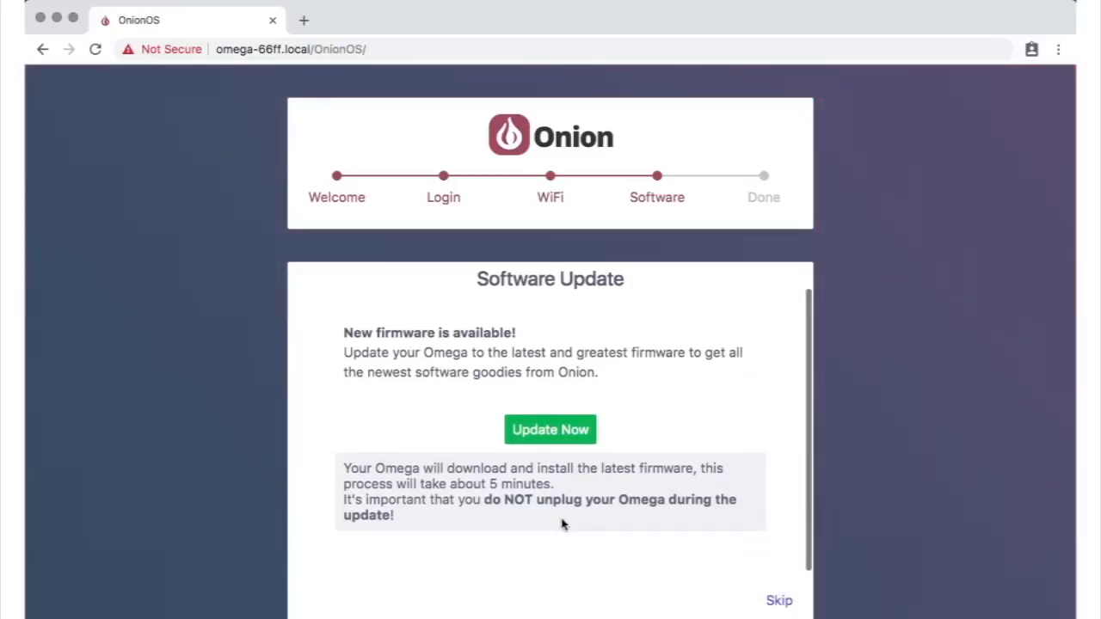
pyautogui.moveTo(625, 539)
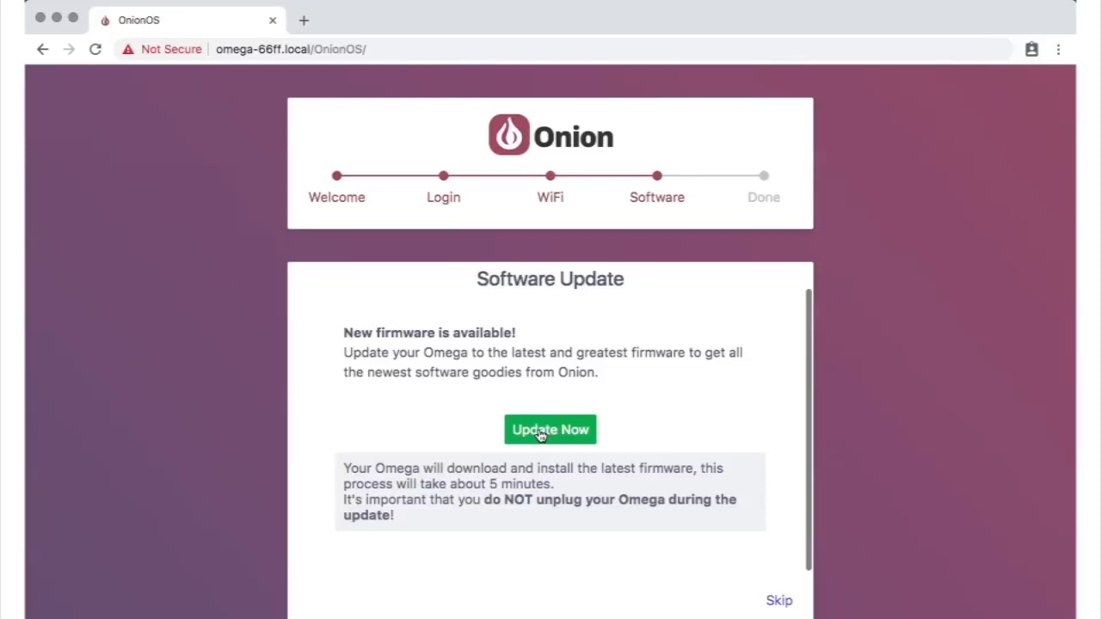
# Step: Run Update Now for the firmware, then continue to the Done step
pyautogui.click(550, 429)
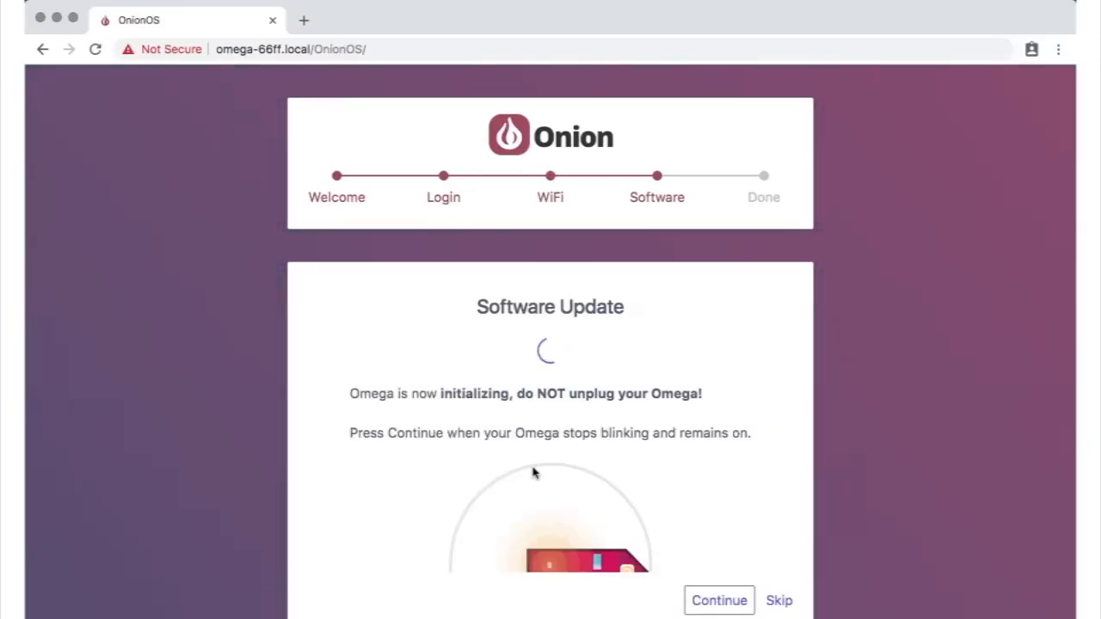
pyautogui.click(719, 600)
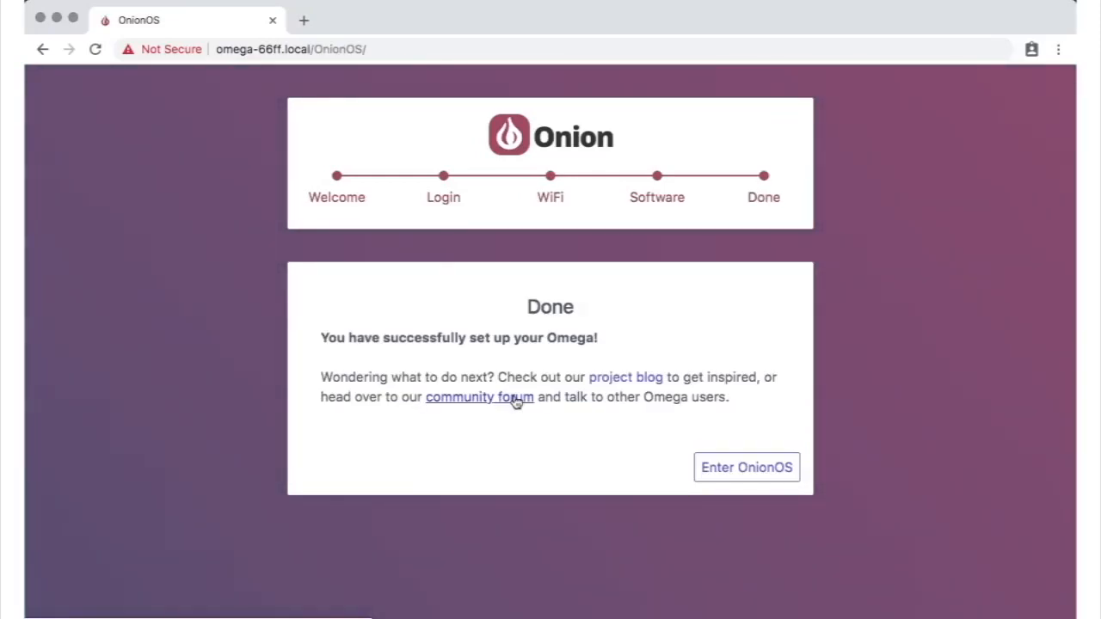
pyautogui.moveTo(518, 412)
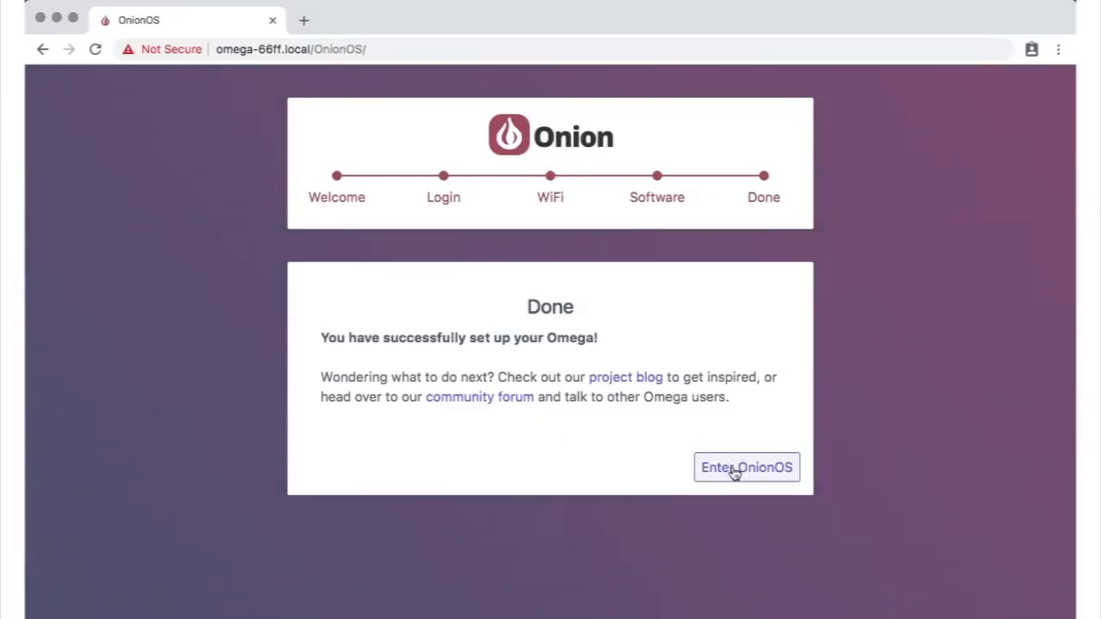
# Step: Choose Enter OnionOS on the Done screen to load the desktop
pyautogui.click(745, 467)
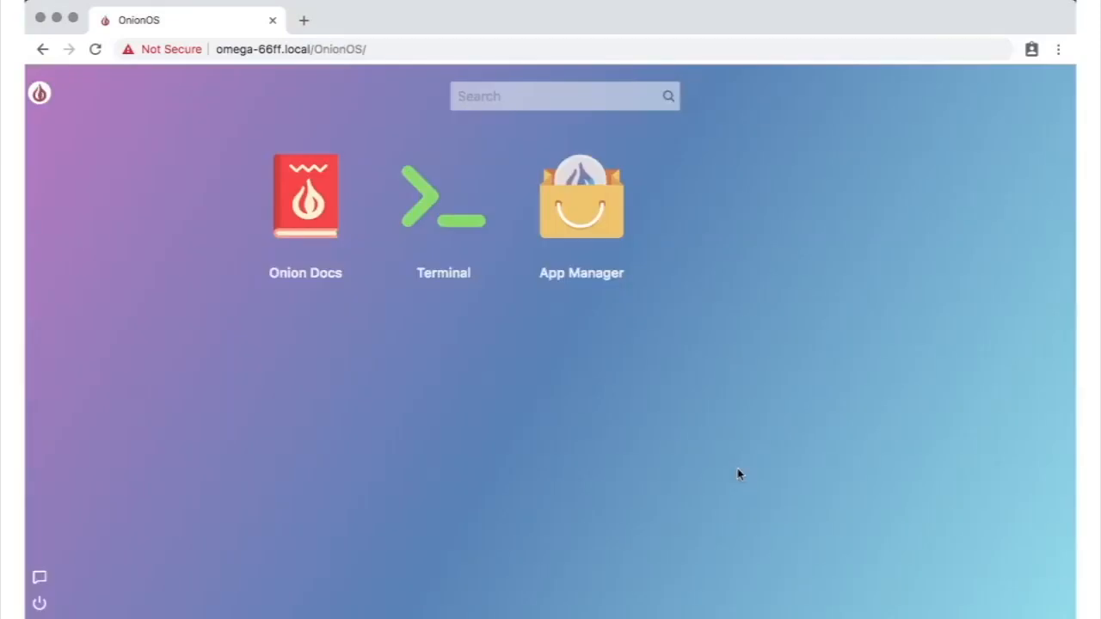
pyautogui.moveTo(831, 378)
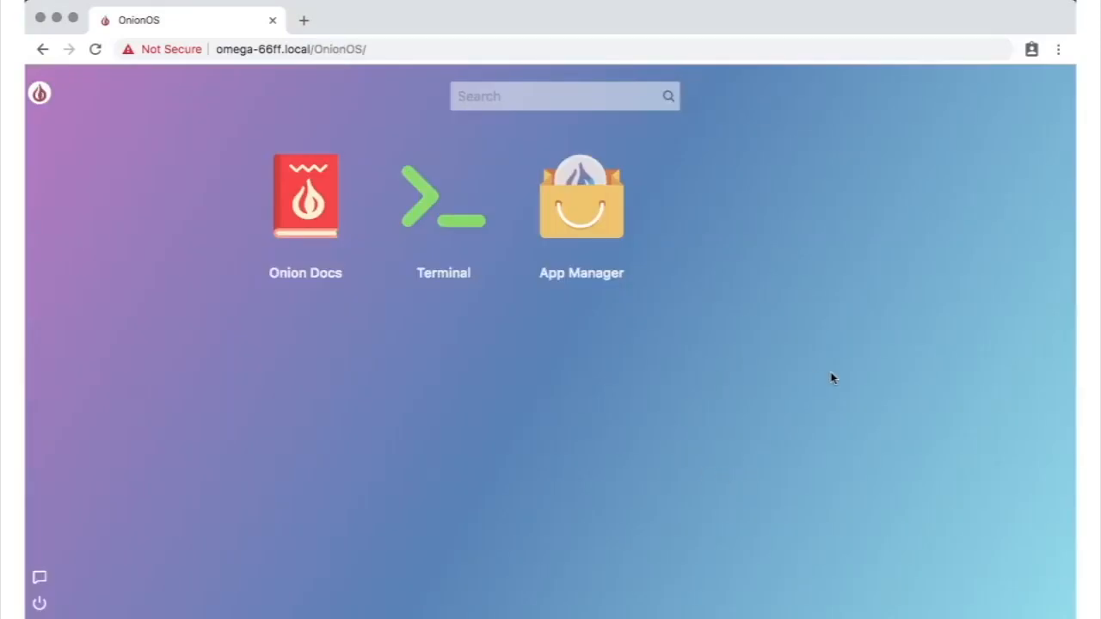
pyautogui.moveTo(745, 404)
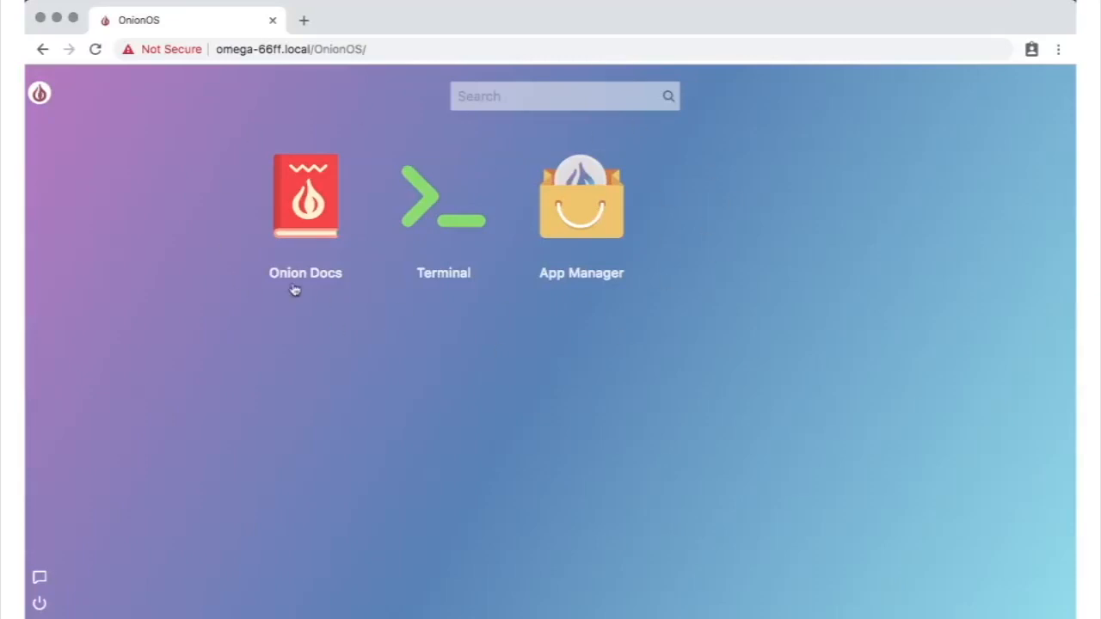
pyautogui.moveTo(424, 367)
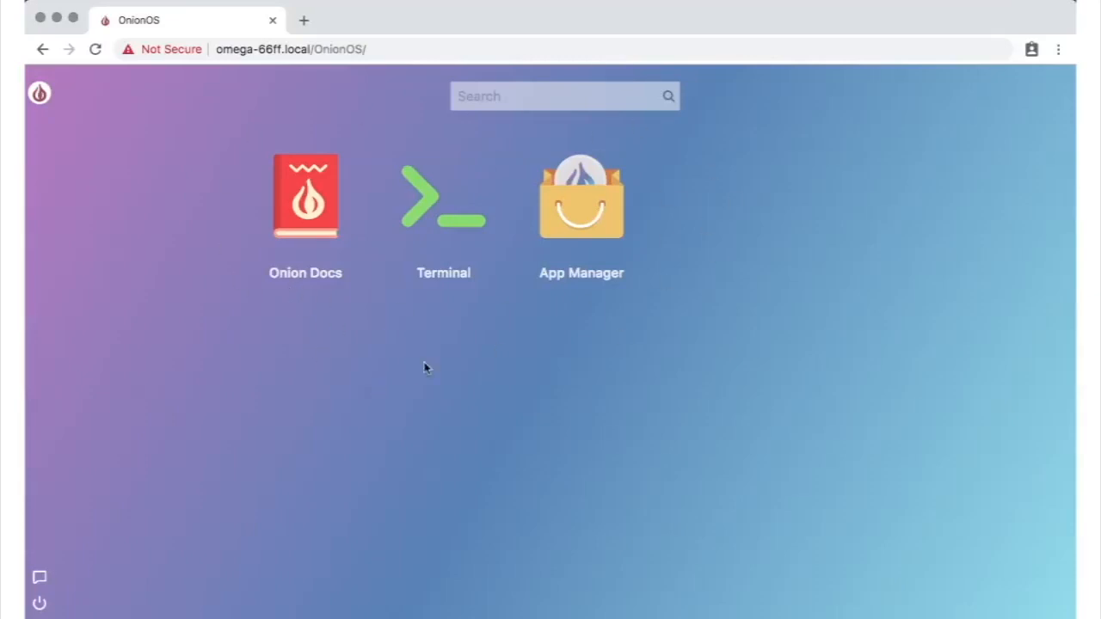